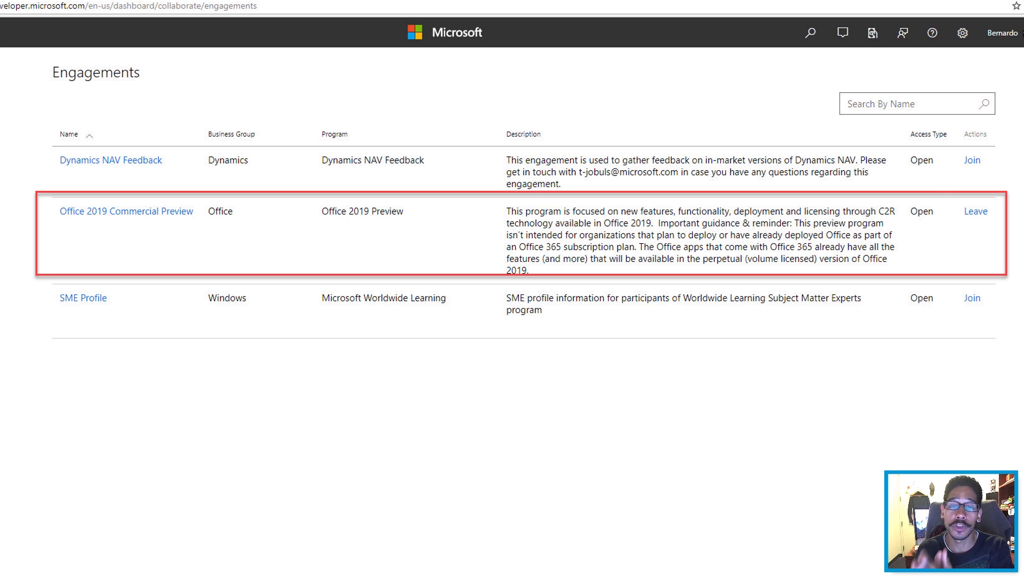
- Open the Office 2019 Commercial Preview engagement and list its packages
{"action": "left_click", "coordinate": [126, 210]}
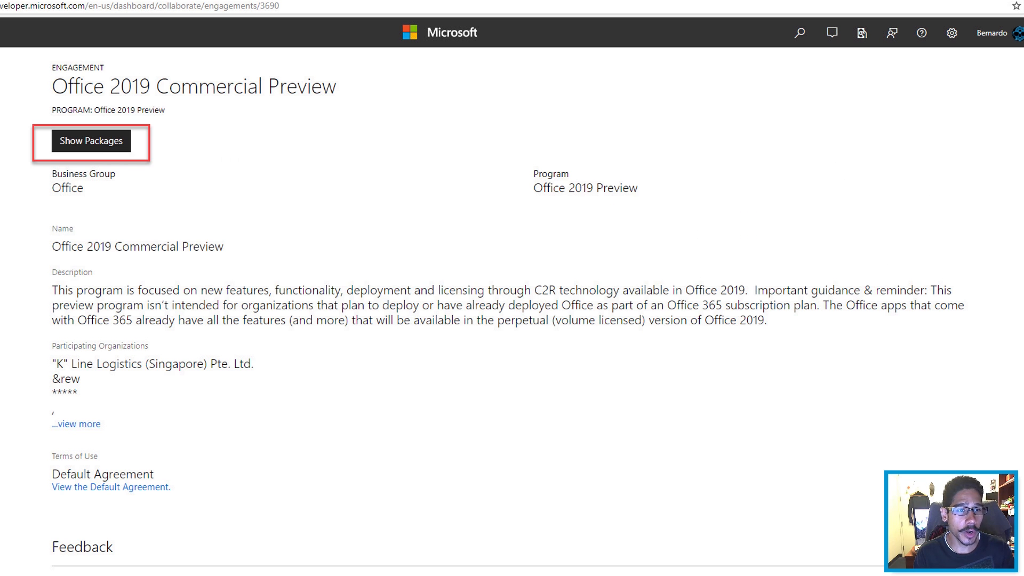
{"action": "left_click", "coordinate": [91, 140]}
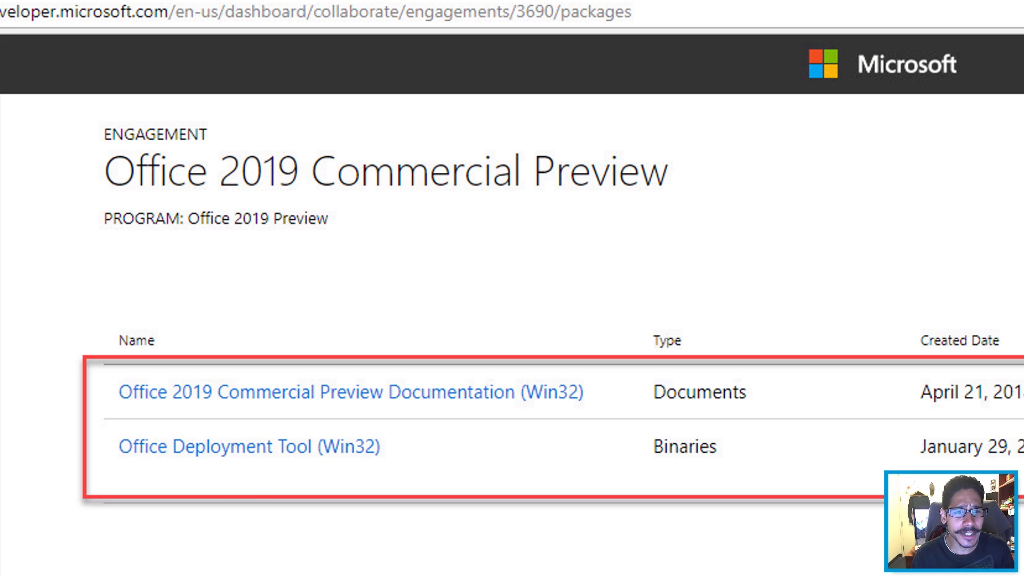
{"action": "mouse_move", "coordinate": [314, 423]}
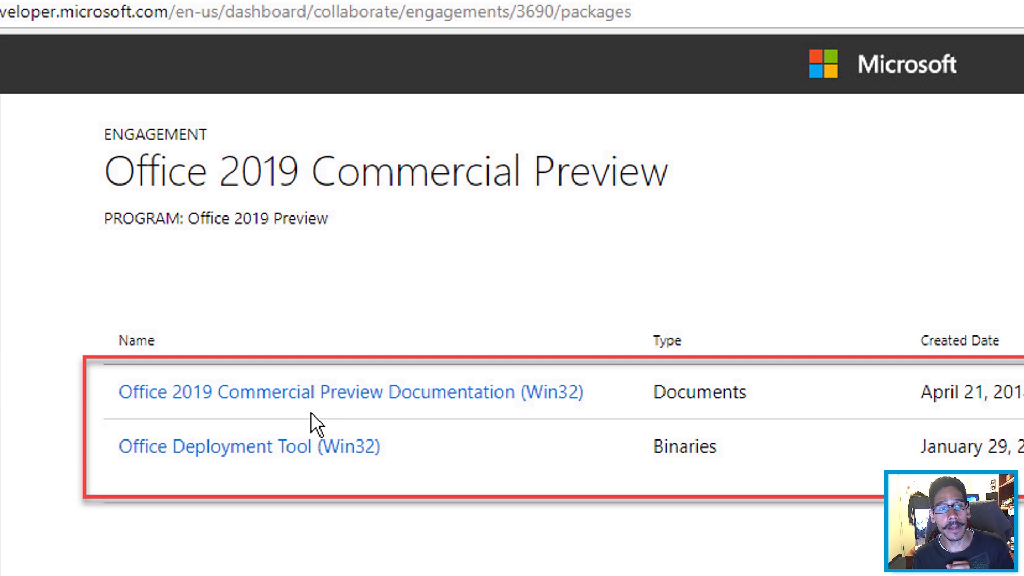
- Download officedeploymenttool.exe, run it, and accept the license terms
{"action": "left_click", "coordinate": [247, 447]}
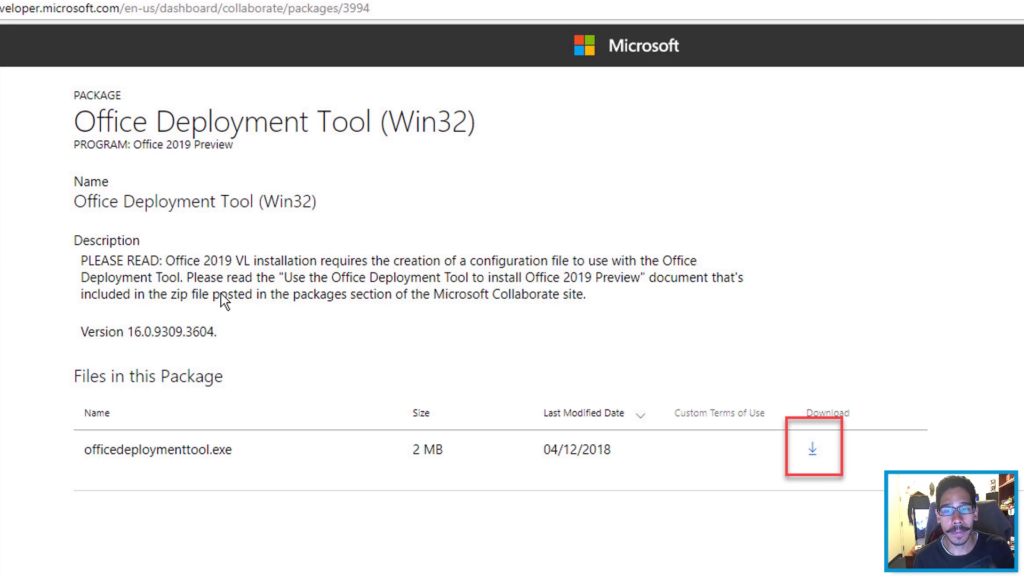
{"action": "left_click", "coordinate": [812, 449]}
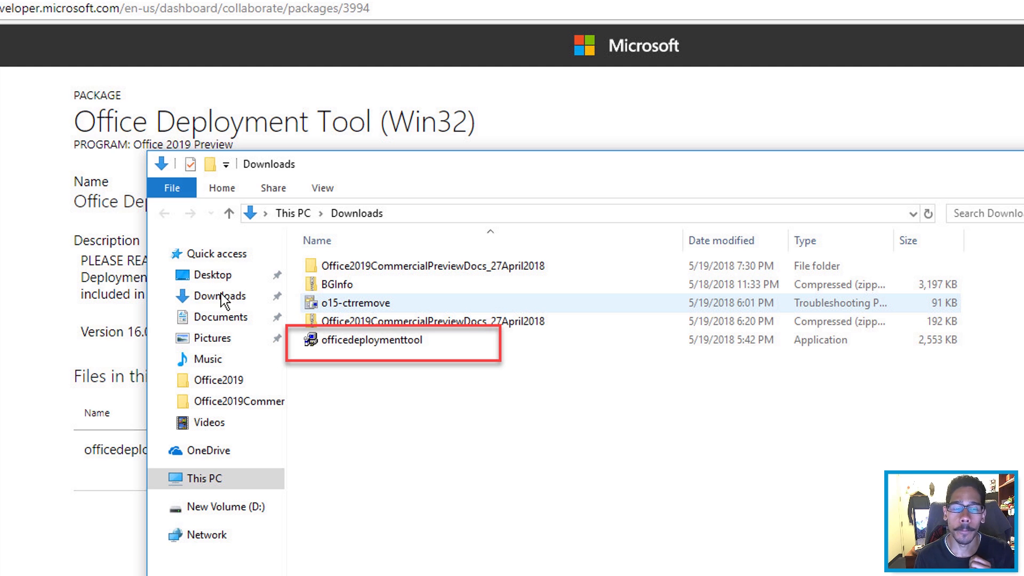
{"action": "double_click", "coordinate": [369, 340]}
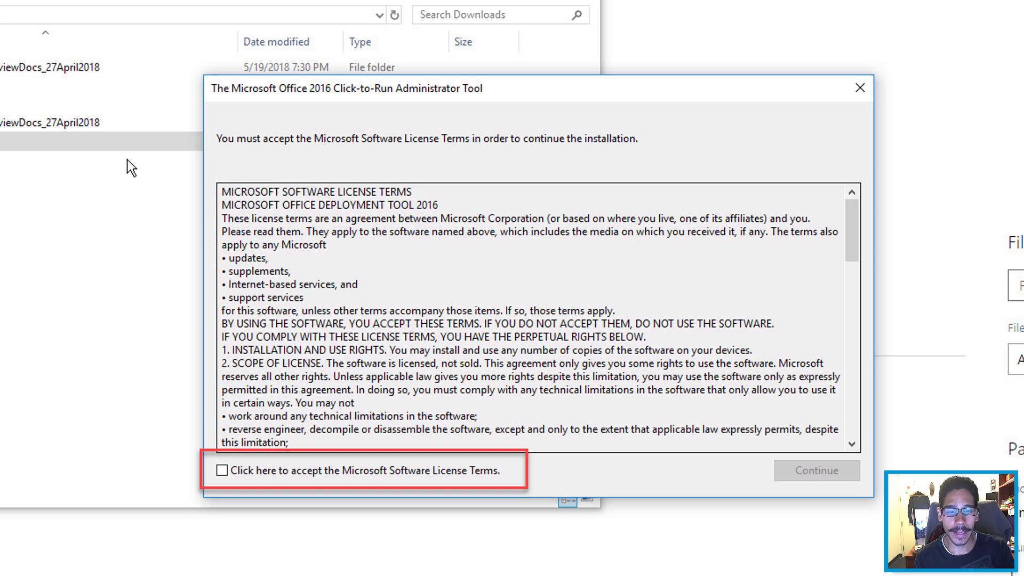
{"action": "left_click", "coordinate": [222, 470]}
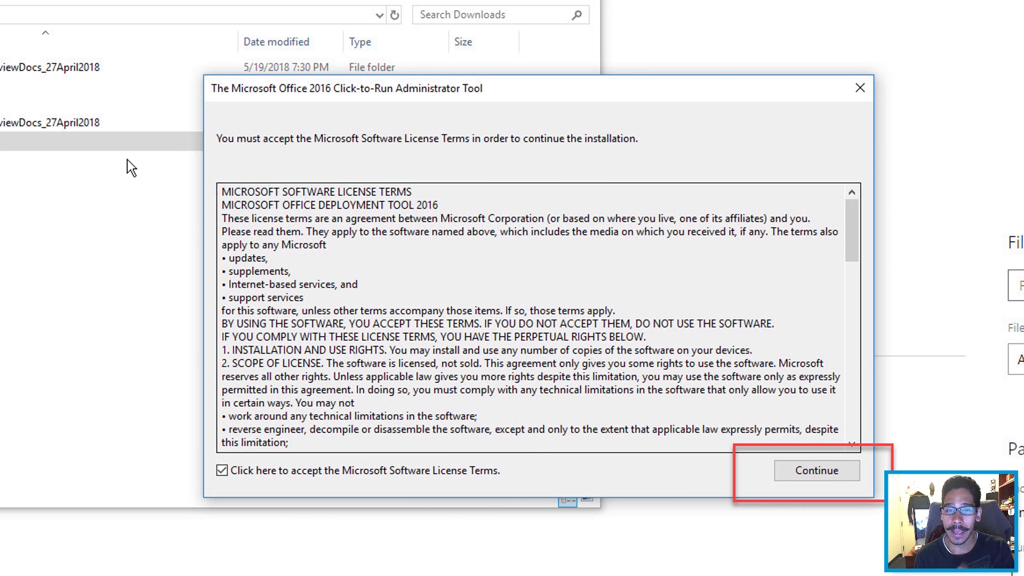
{"action": "left_click", "coordinate": [815, 470]}
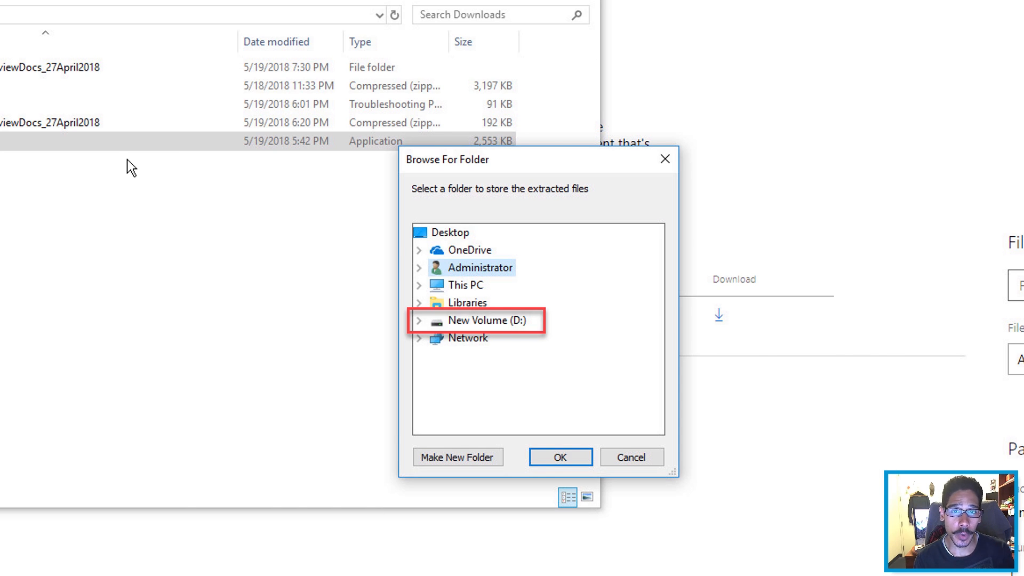
- Extract the deployment tool files into D:\Office2019
{"action": "left_click", "coordinate": [420, 320]}
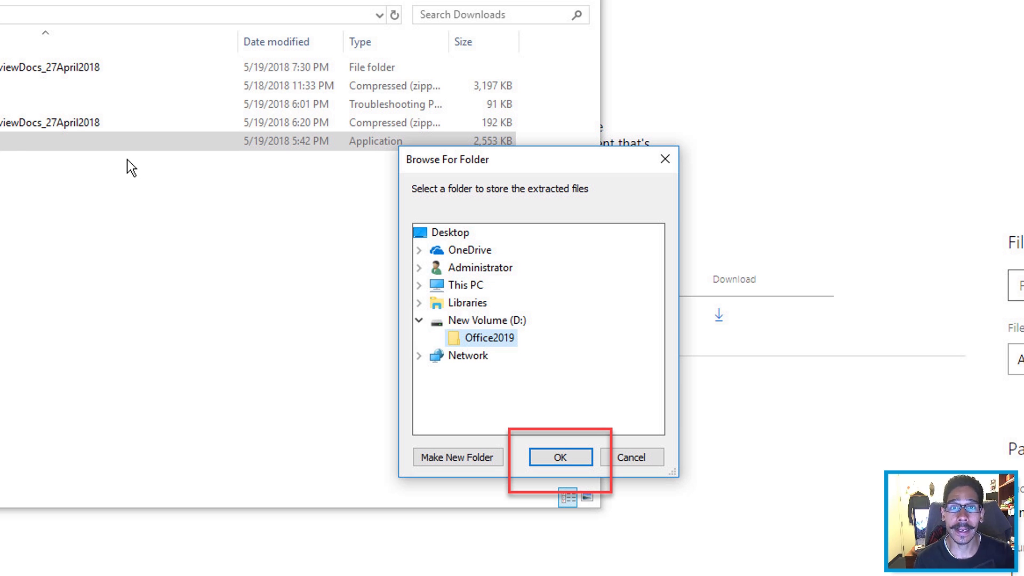
{"action": "left_click", "coordinate": [559, 457]}
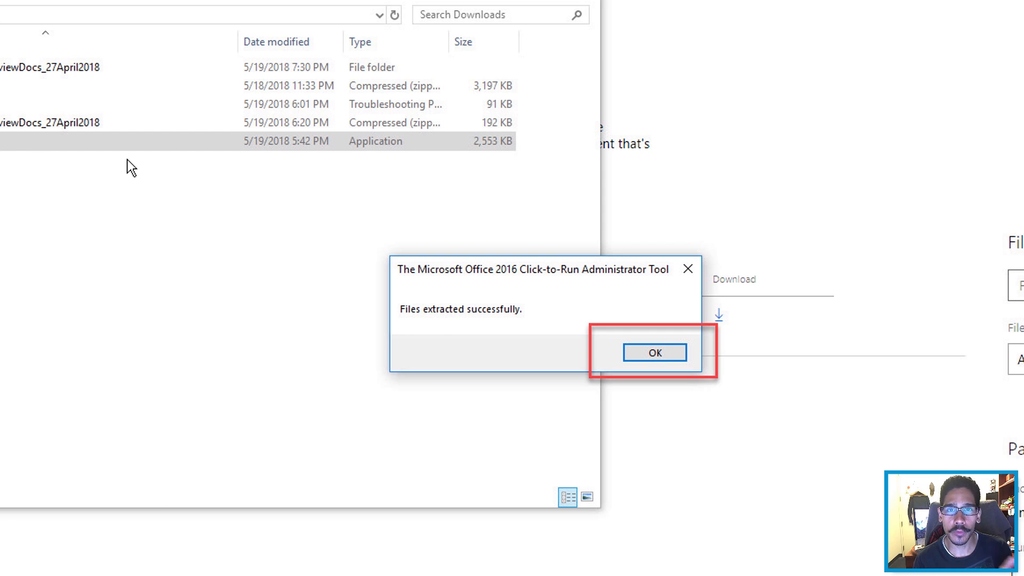
{"action": "left_click", "coordinate": [654, 352]}
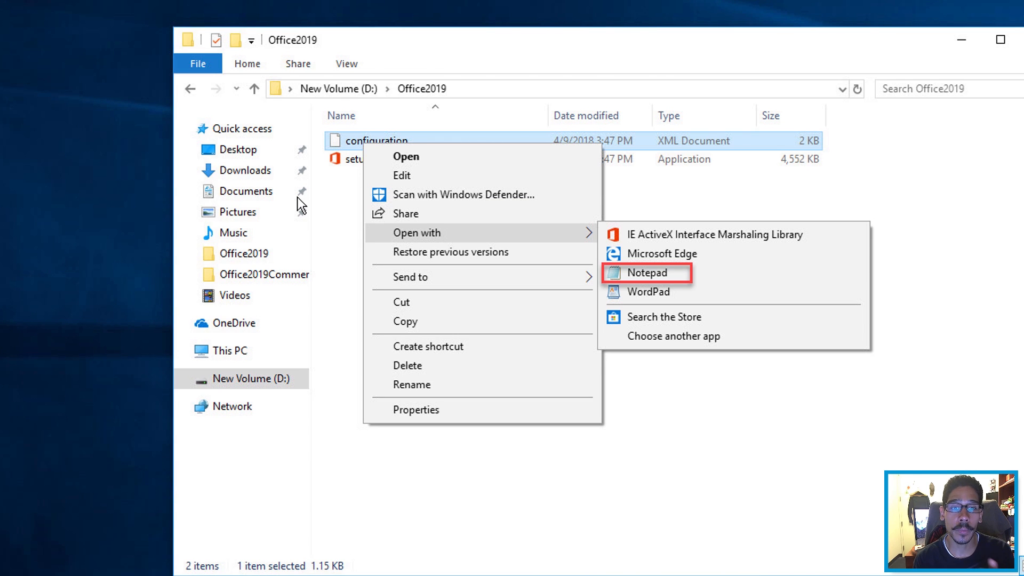
- Open configuration.xml from D:\Office2019 in Notepad
{"action": "left_click", "coordinate": [647, 273]}
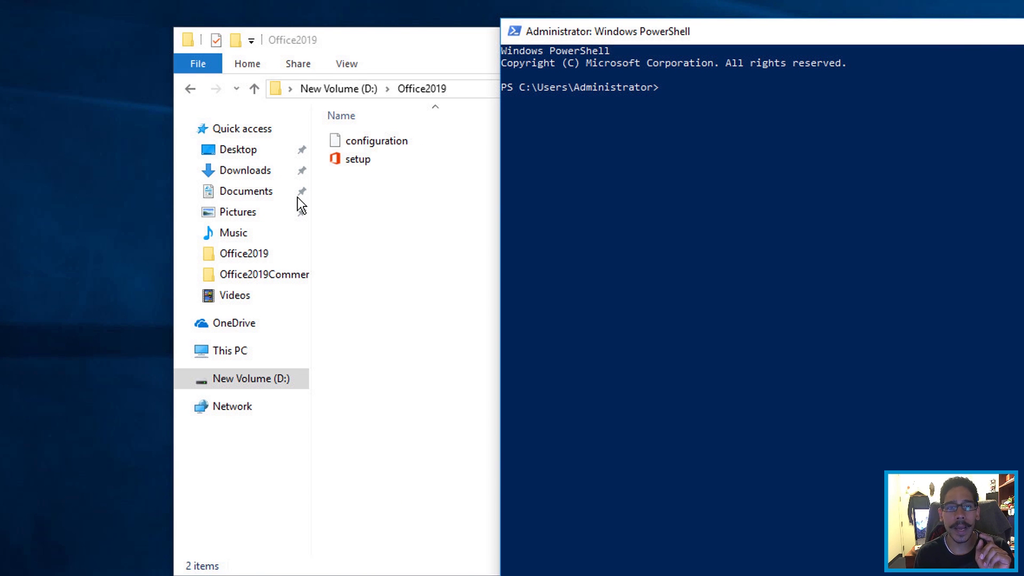
- From D:\Office2019 in cmd, run setup /download configuration.xml
{"action": "type", "text": "cd D:\\Office2019"}
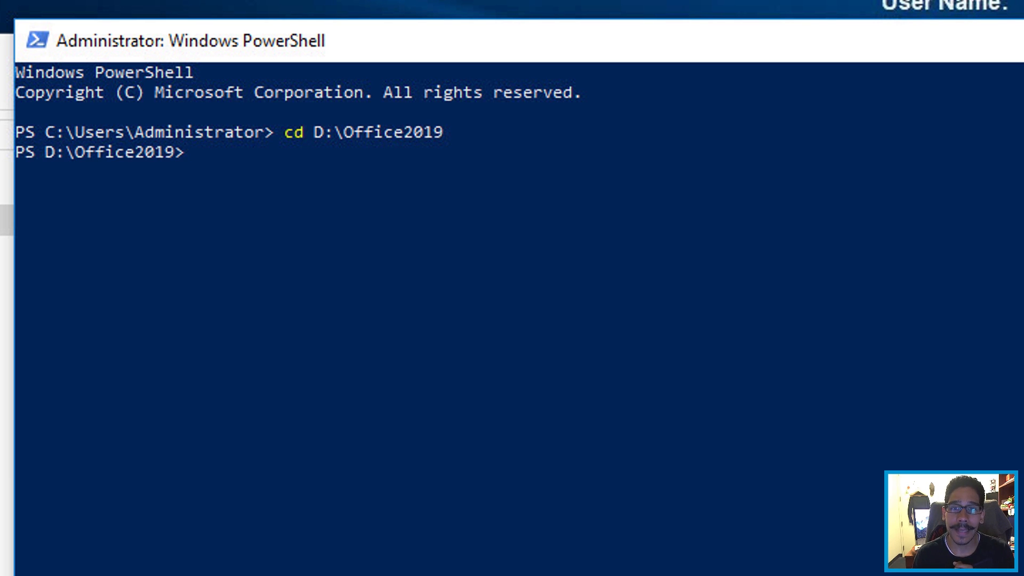
{"action": "type", "text": "cmd"}
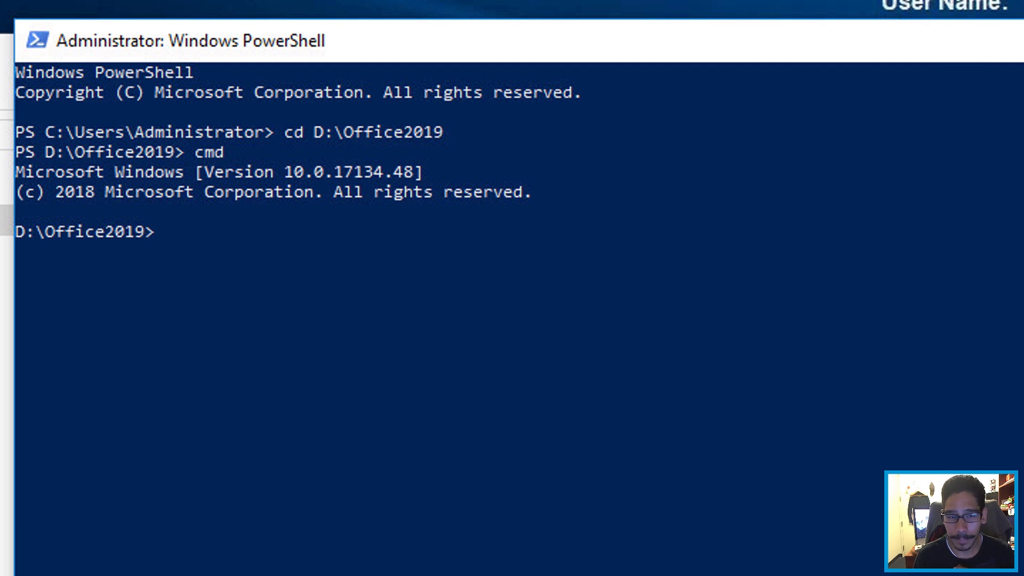
{"action": "type", "text": "setup /download configuration.xml"}
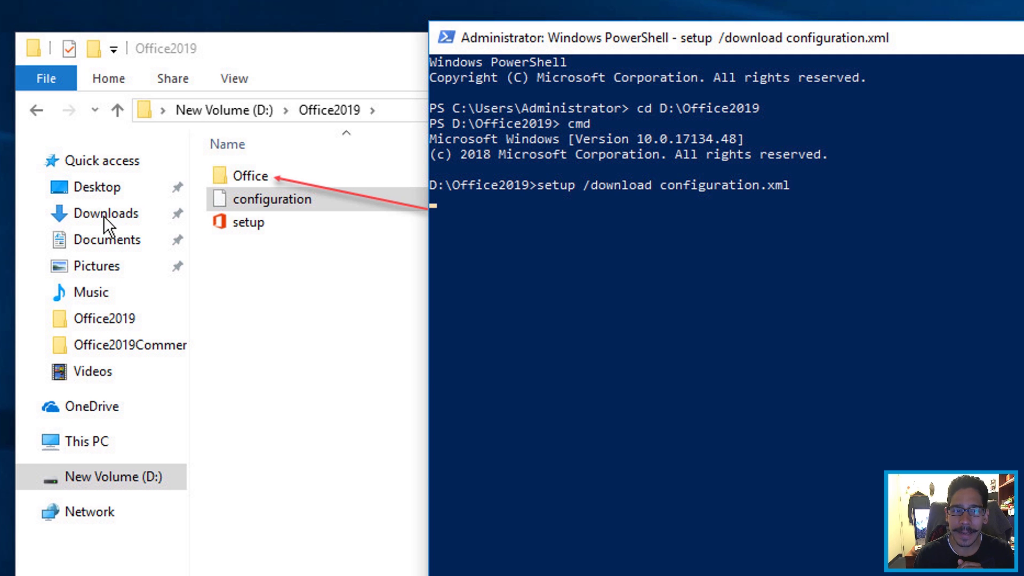
{"action": "mouse_move", "coordinate": [270, 193]}
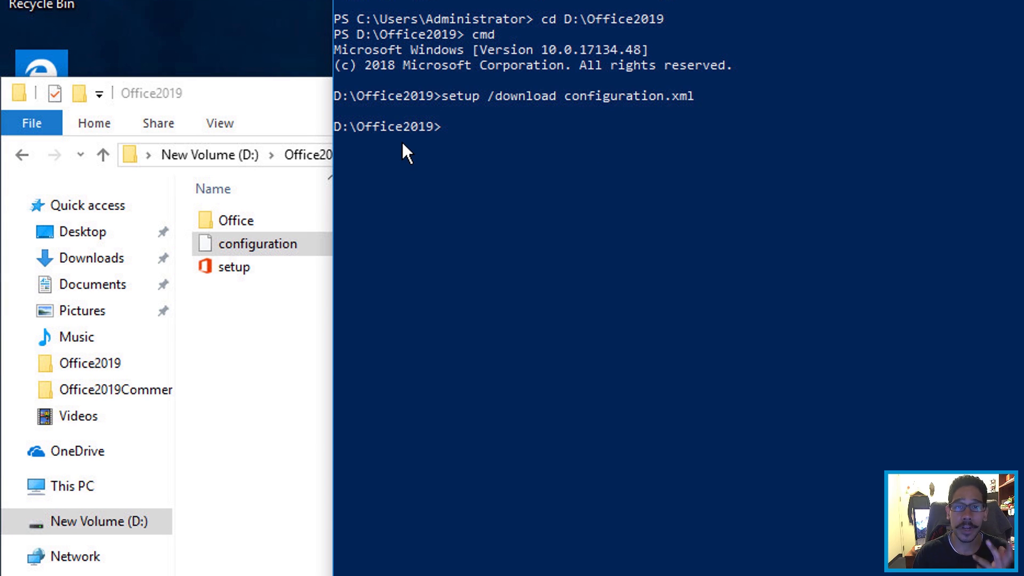
{"action": "mouse_move", "coordinate": [343, 147]}
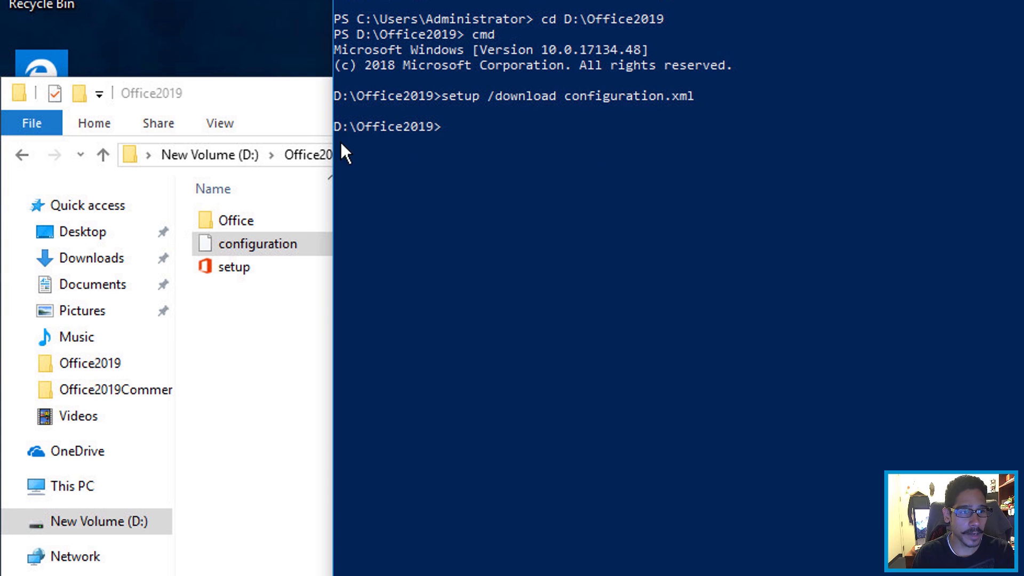
- Browse Office\Data\16.0.9226.2156 to check the downloaded source files
{"action": "double_click", "coordinate": [238, 220]}
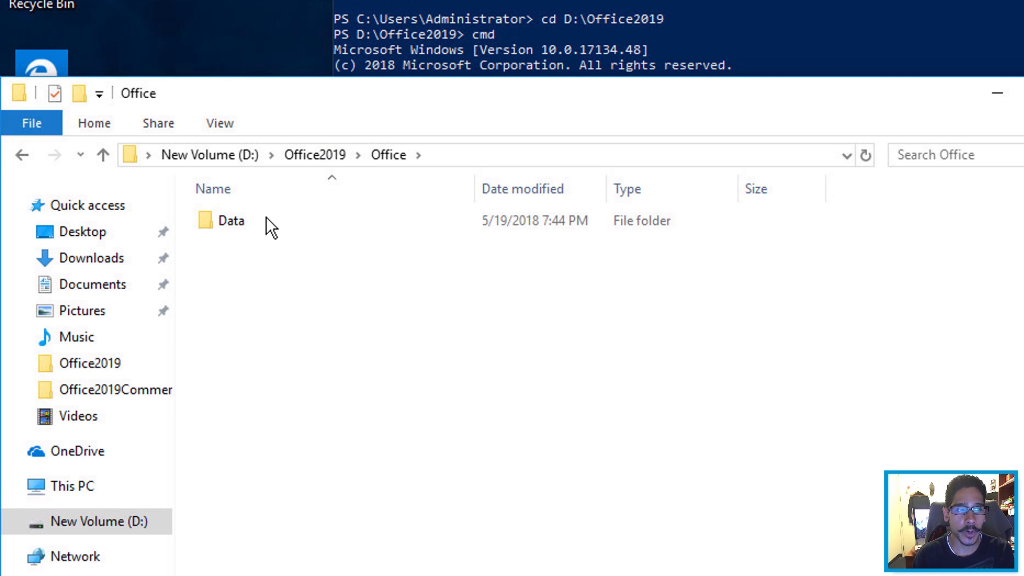
{"action": "double_click", "coordinate": [229, 220]}
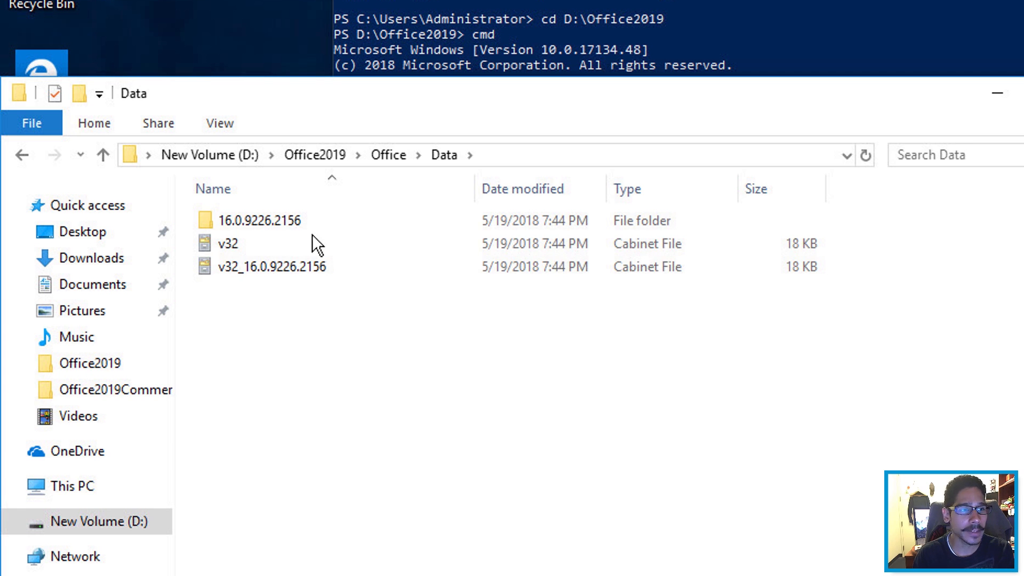
{"action": "double_click", "coordinate": [265, 220]}
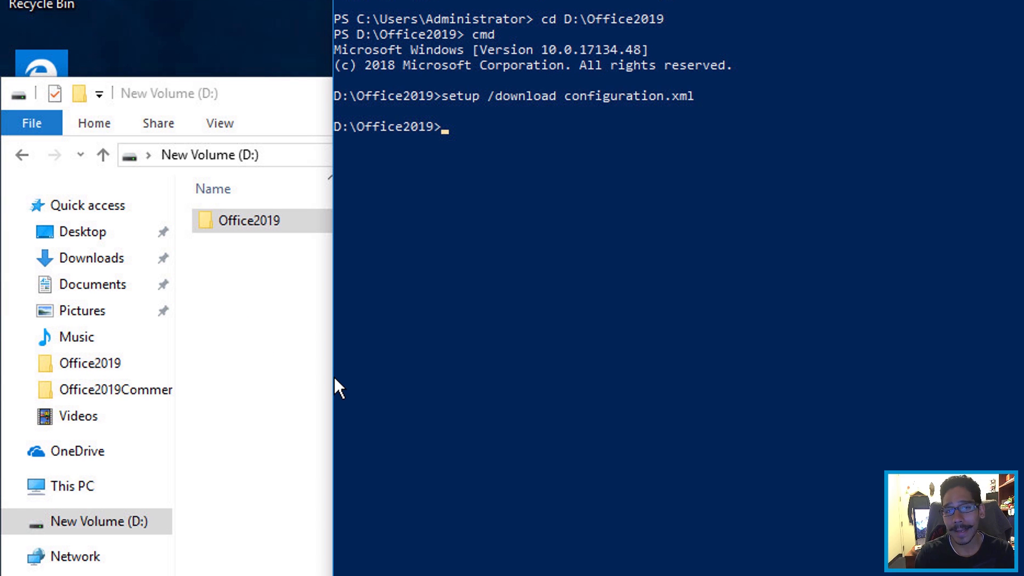
- Enter setup /configure configuration.xml at the D:\Office2019 prompt
{"action": "type", "text": "setup /configure configuration.xml"}
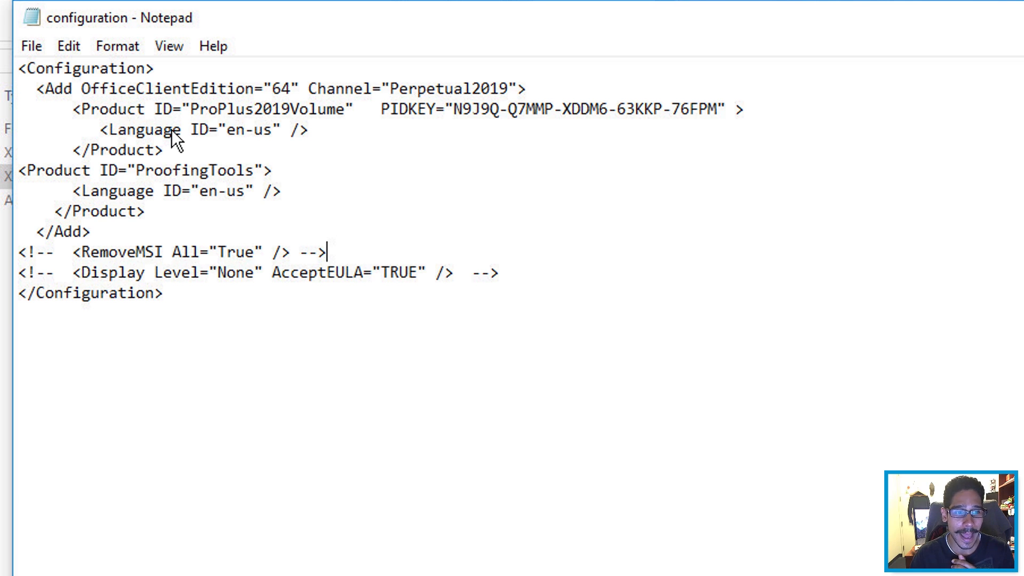
{"action": "mouse_move", "coordinate": [423, 108]}
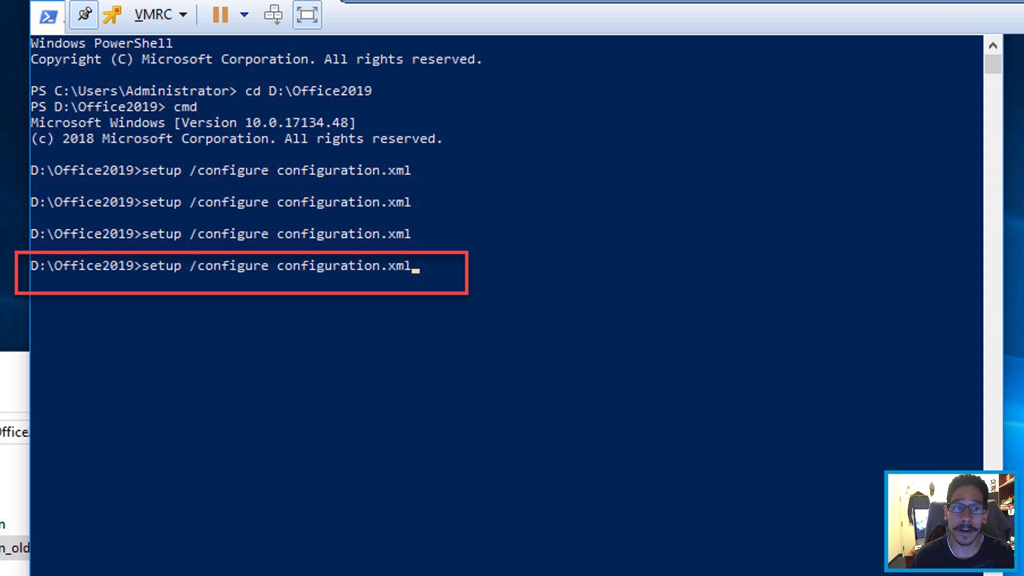
- Run setup /configure configuration.xml and wait for Office 2019 to install
{"action": "key", "text": "enter"}
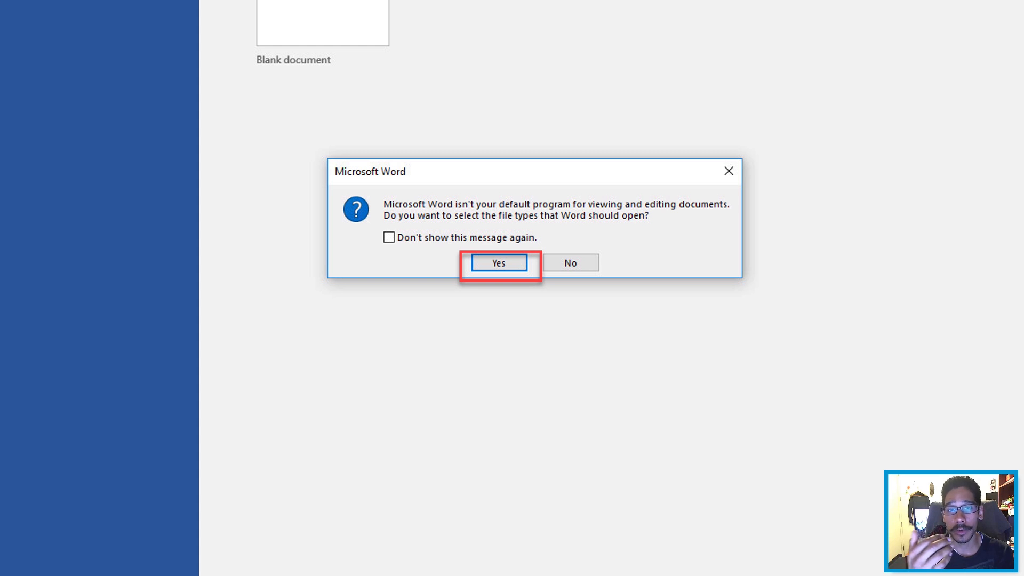
- Accept Word's file-type prompt and activate Office Professional Plus 2019 Preview online
{"action": "left_click", "coordinate": [498, 262]}
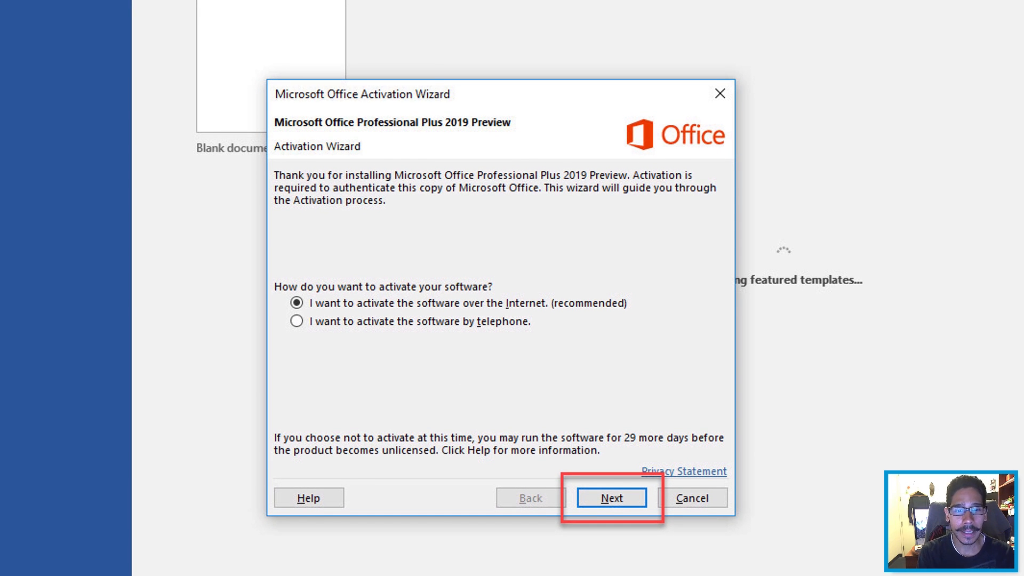
{"action": "left_click", "coordinate": [611, 498]}
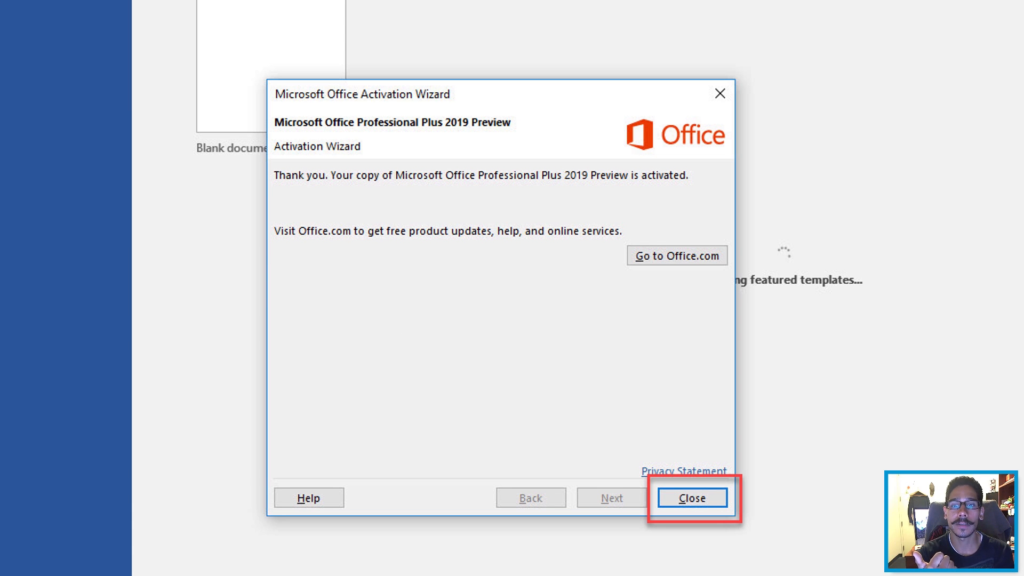
{"action": "left_click", "coordinate": [691, 498]}
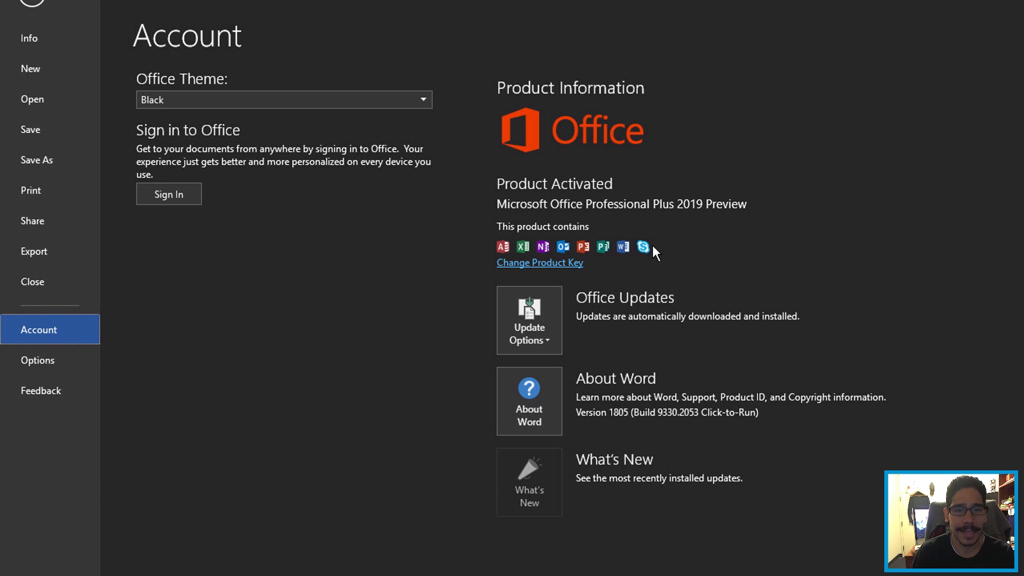
{"action": "mouse_move", "coordinate": [638, 218]}
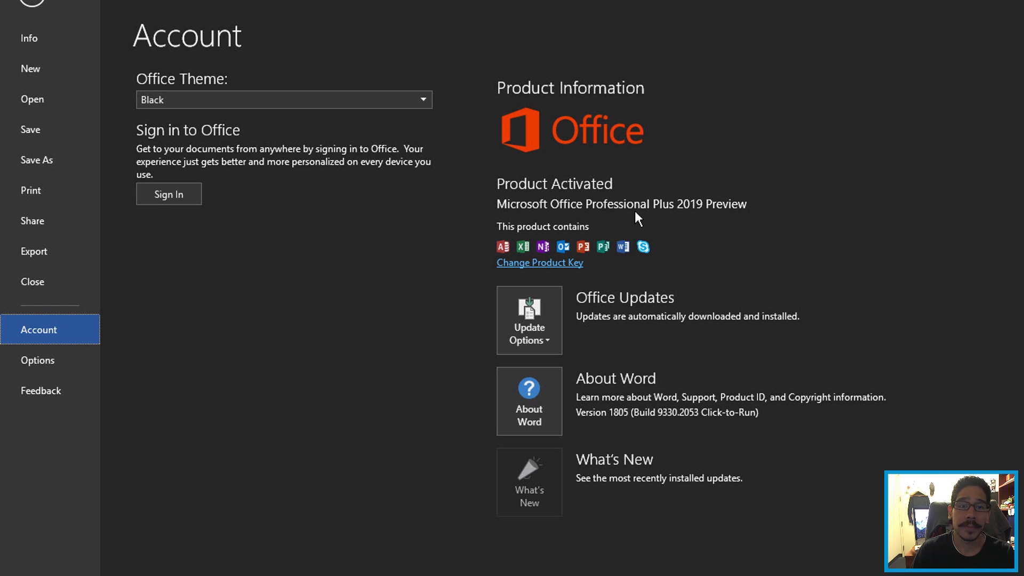
{"action": "mouse_move", "coordinate": [729, 216]}
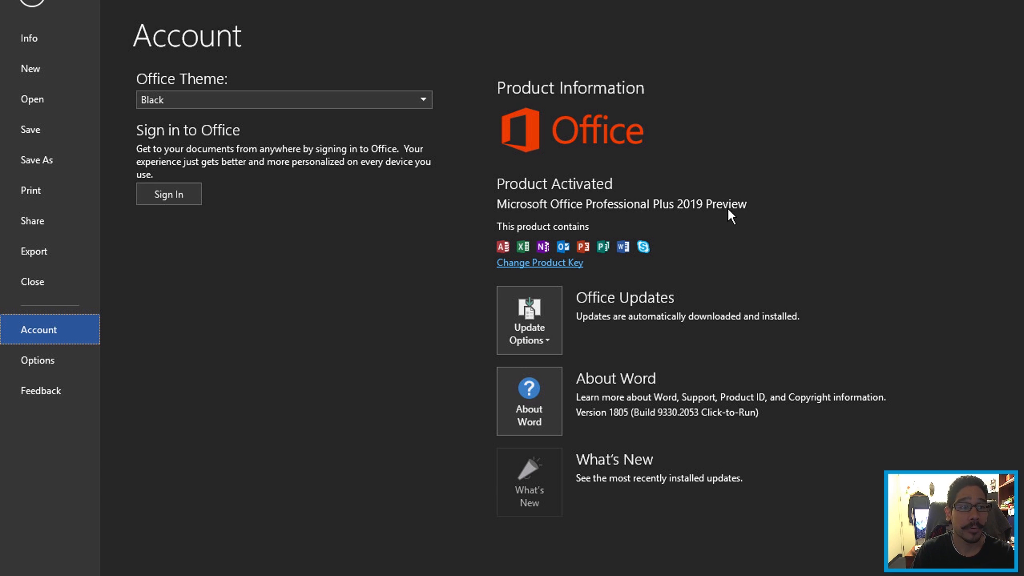